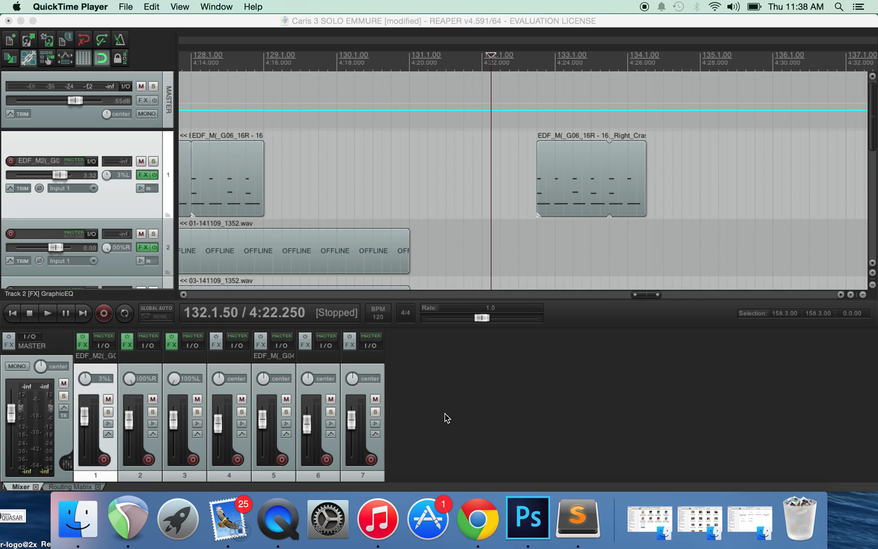
pyautogui.moveTo(401, 409)
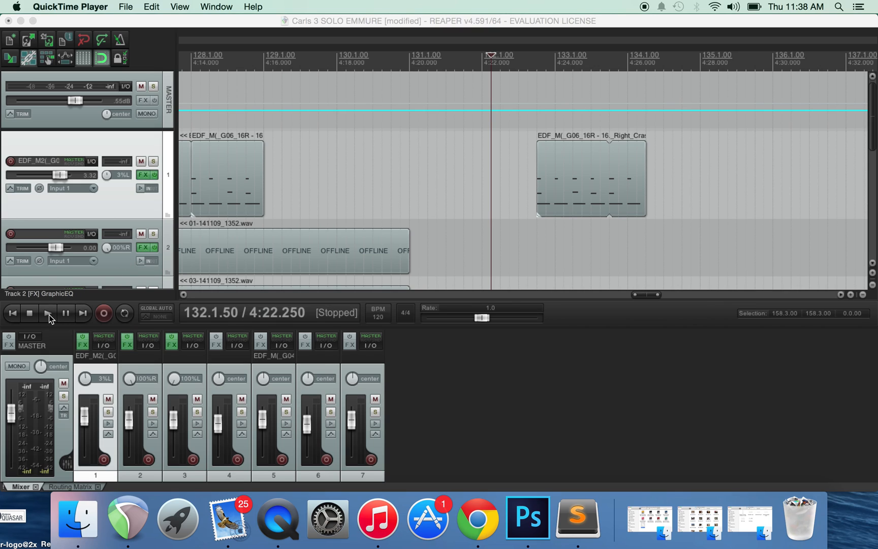
pyautogui.moveTo(572, 179)
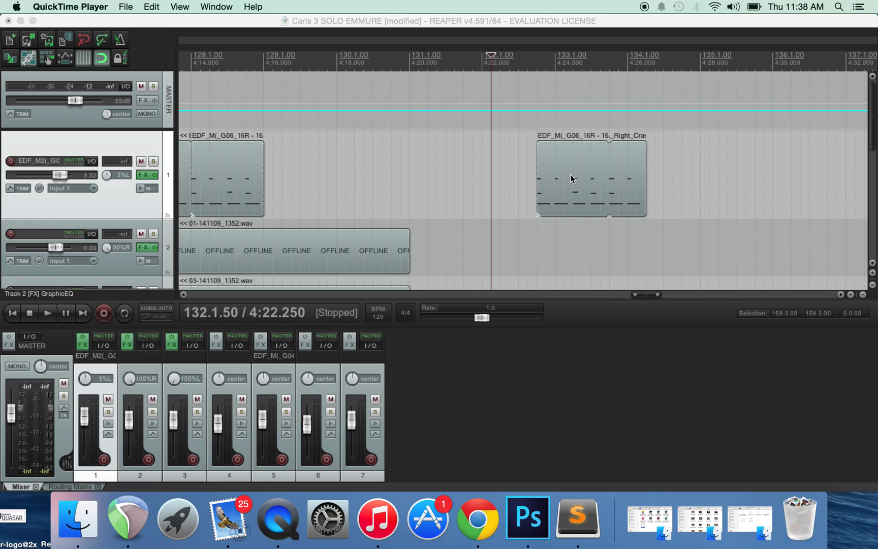
pyautogui.moveTo(552, 208)
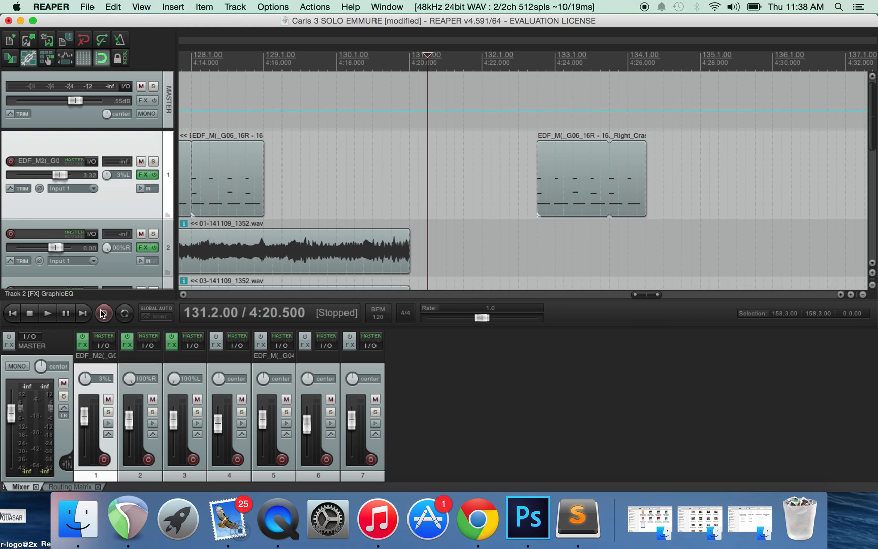
# - Play the project from bar 131 and stop, then open the Options menu
pyautogui.click(47, 313)
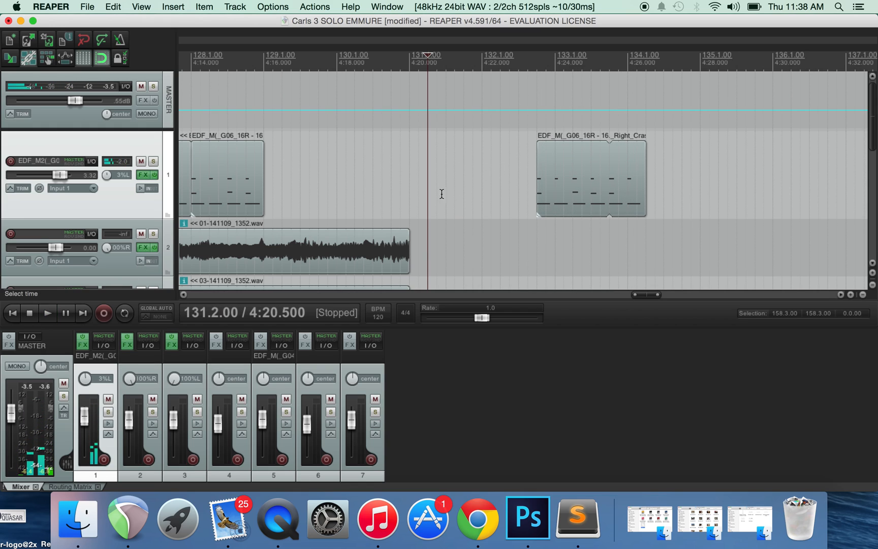
pyautogui.click(47, 313)
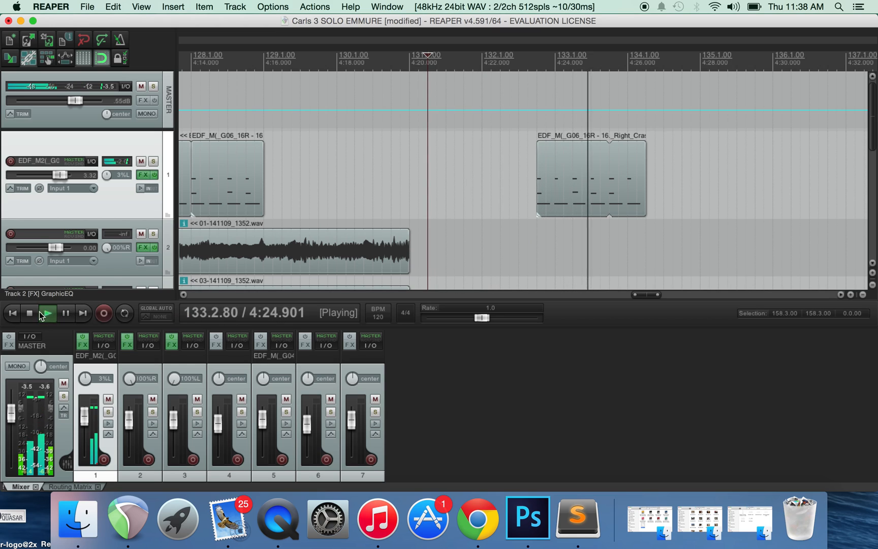
pyautogui.click(47, 313)
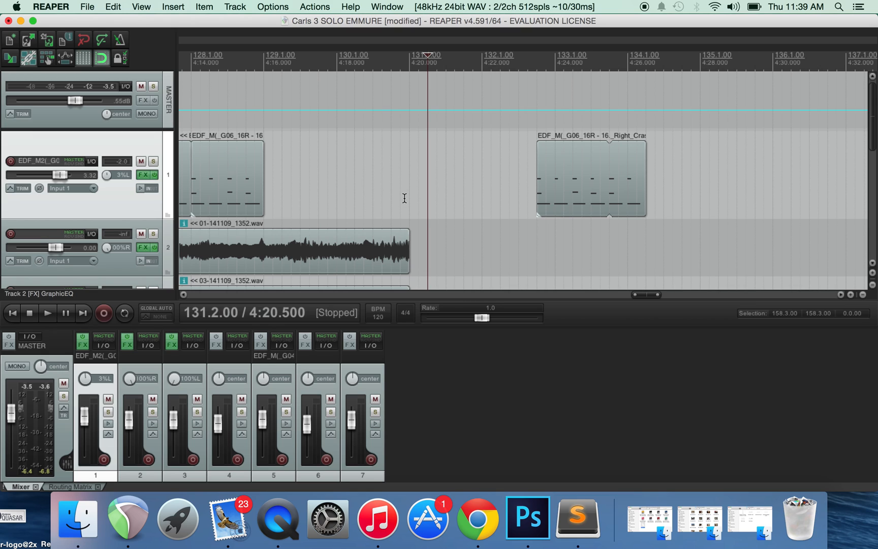
pyautogui.click(272, 7)
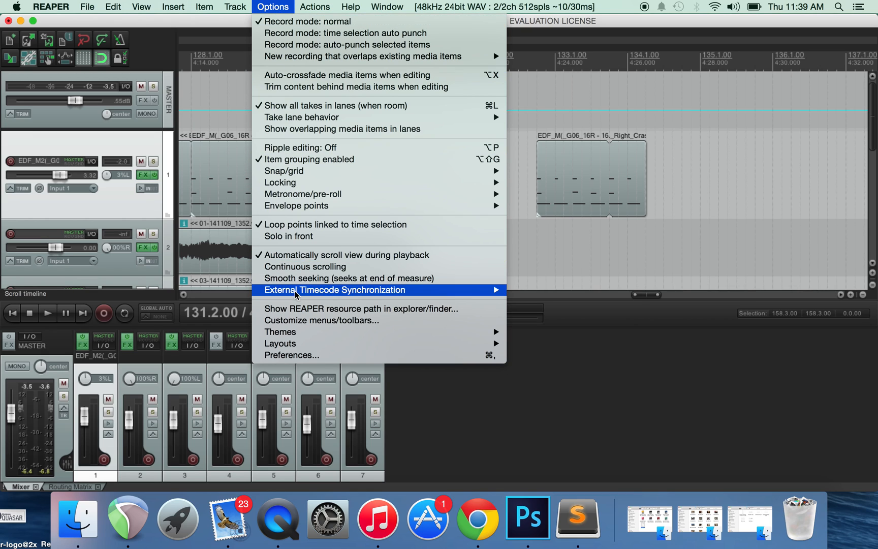
# - Open Preferences at the Audio > Recording page showing the 550 ms output offset
pyautogui.click(291, 354)
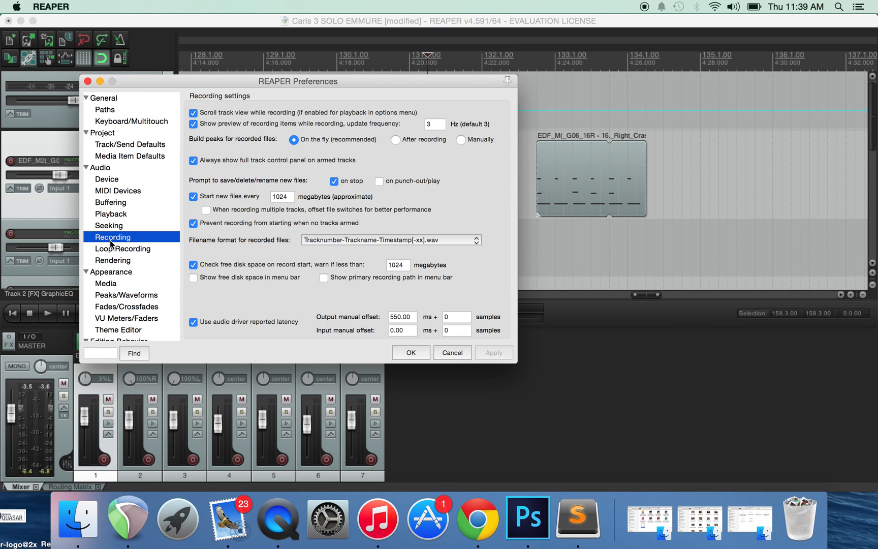
pyautogui.moveTo(224, 340)
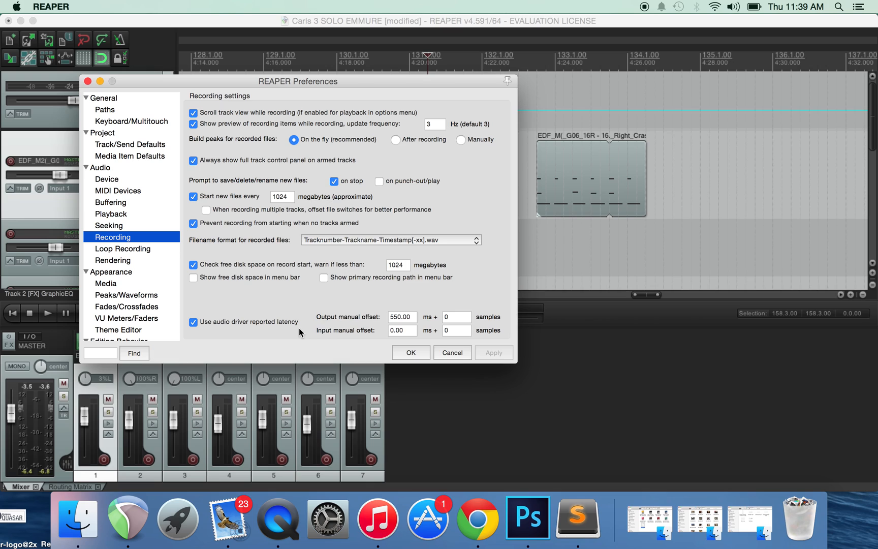
pyautogui.moveTo(331, 342)
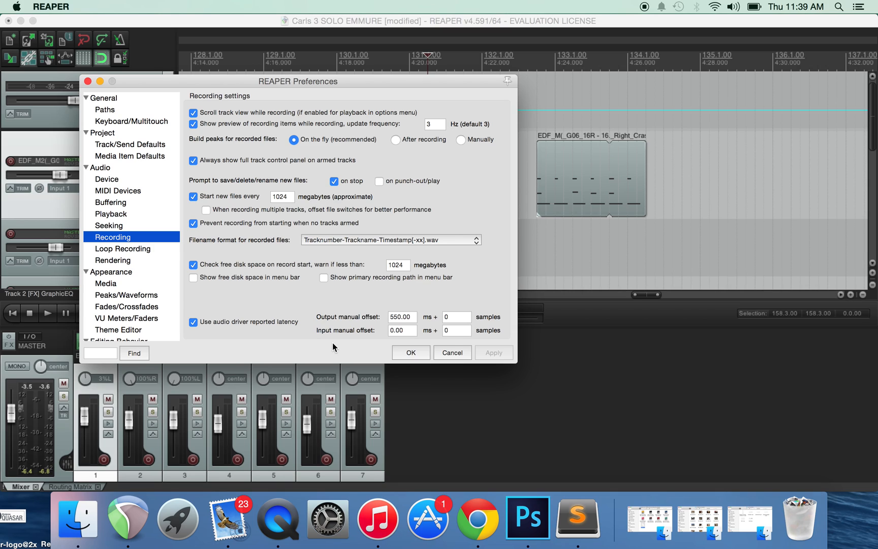
pyautogui.moveTo(400, 319)
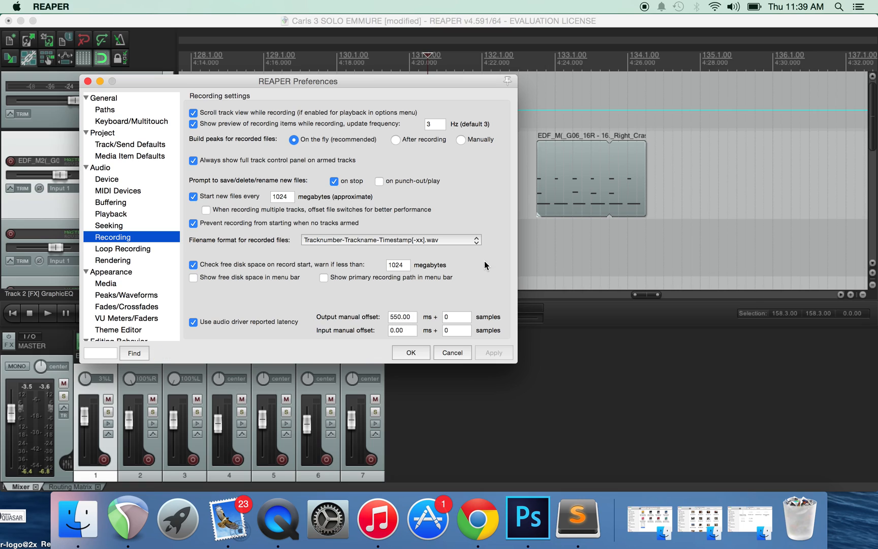
pyautogui.moveTo(405, 324)
pyautogui.write('0')
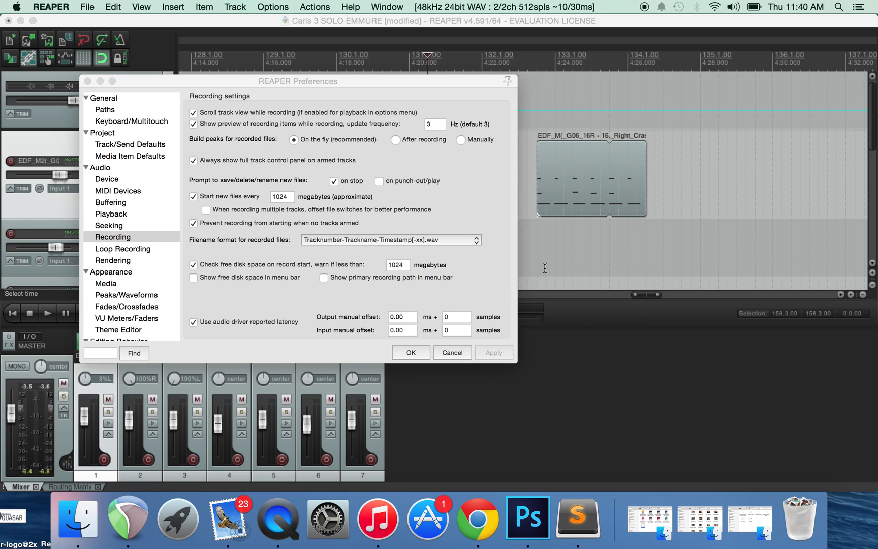
# - Apply the 0 ms output manual offset, replacing 550 ms, and close Preferences with OK
pyautogui.click(410, 352)
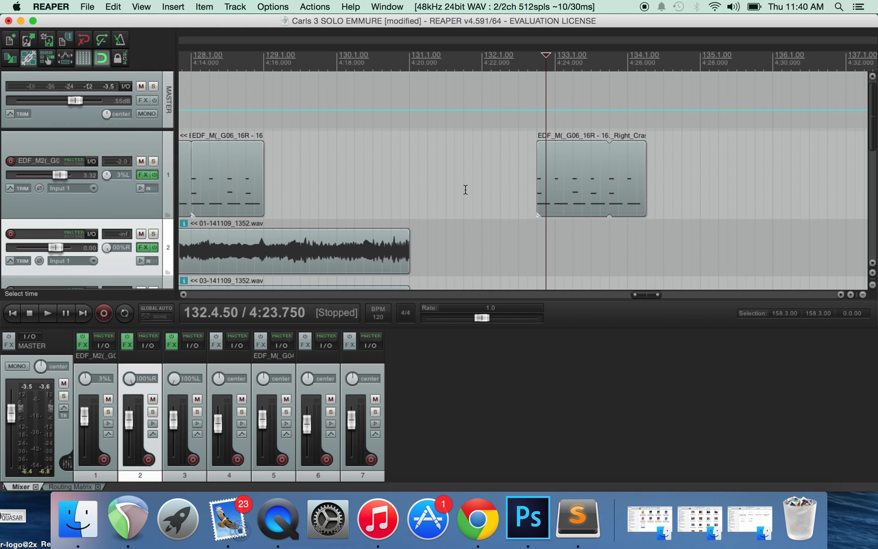
# - Play from bar 131, stop, and play again to confirm audio is in sync
pyautogui.click(48, 314)
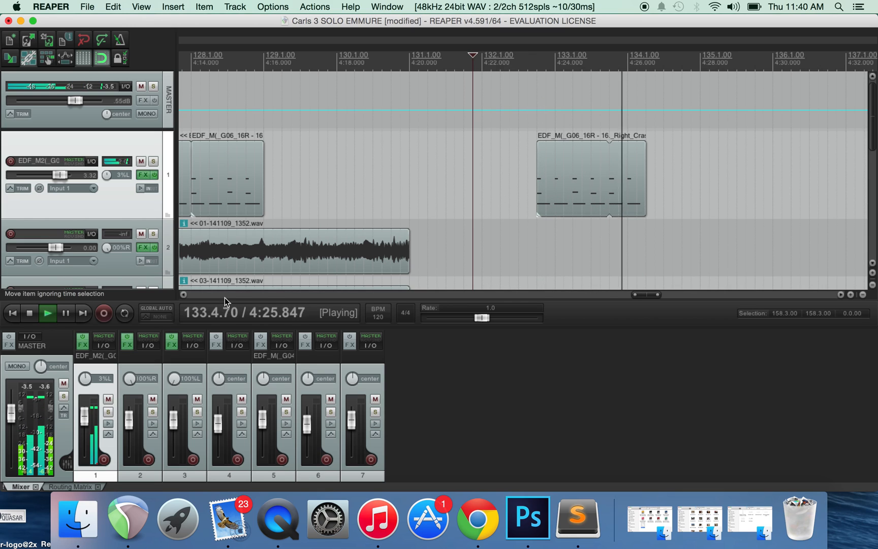
pyautogui.click(30, 312)
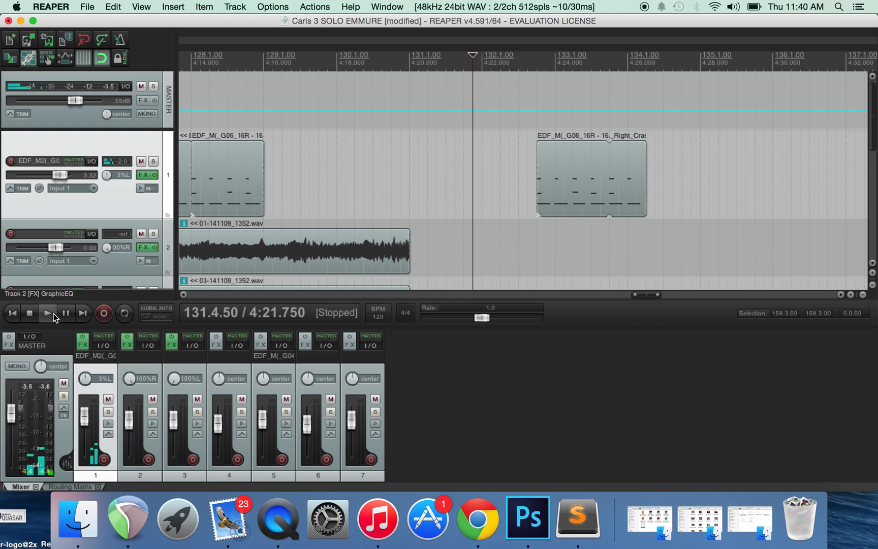
pyautogui.click(47, 313)
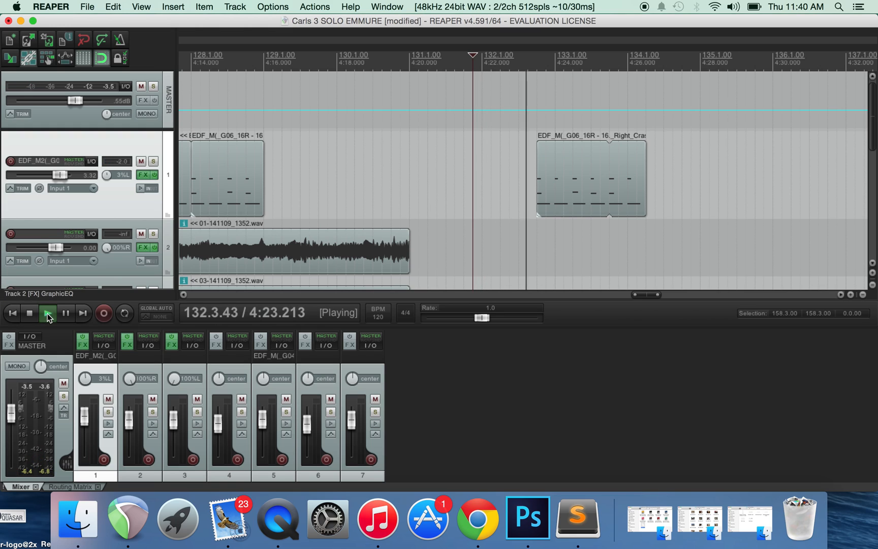